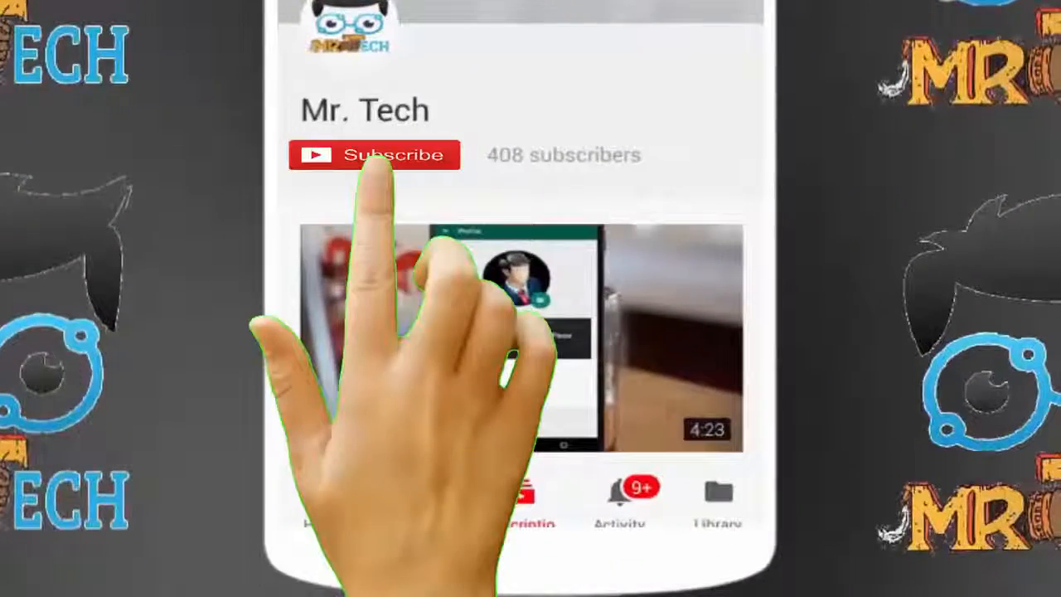
Step: Launch Device Manager from the Start menu, listing the computer's hardware categories
{"action": "left_click", "coordinate": [375, 156]}
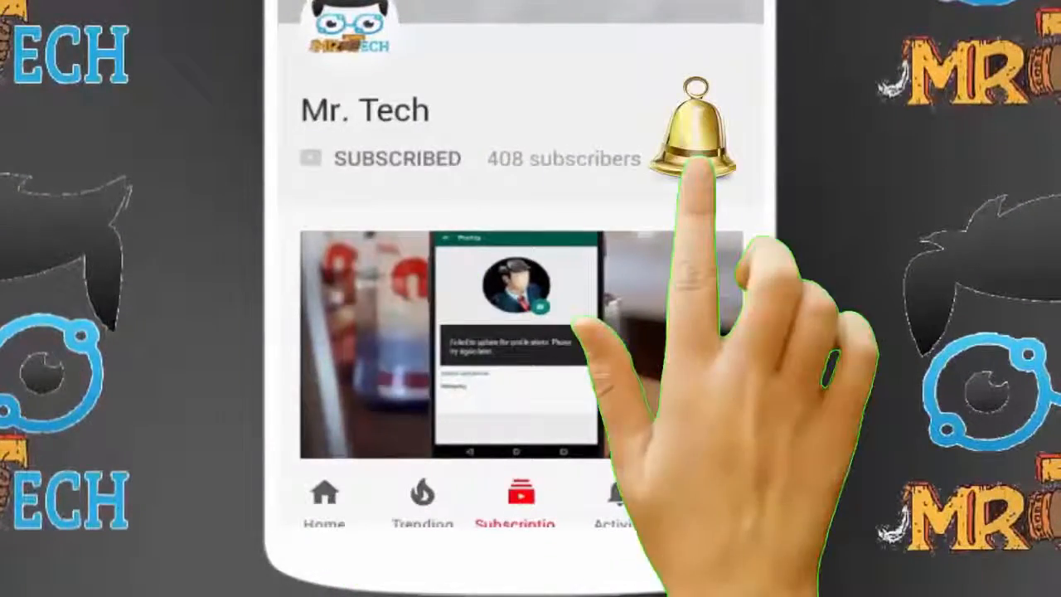
{"action": "left_click", "coordinate": [691, 132]}
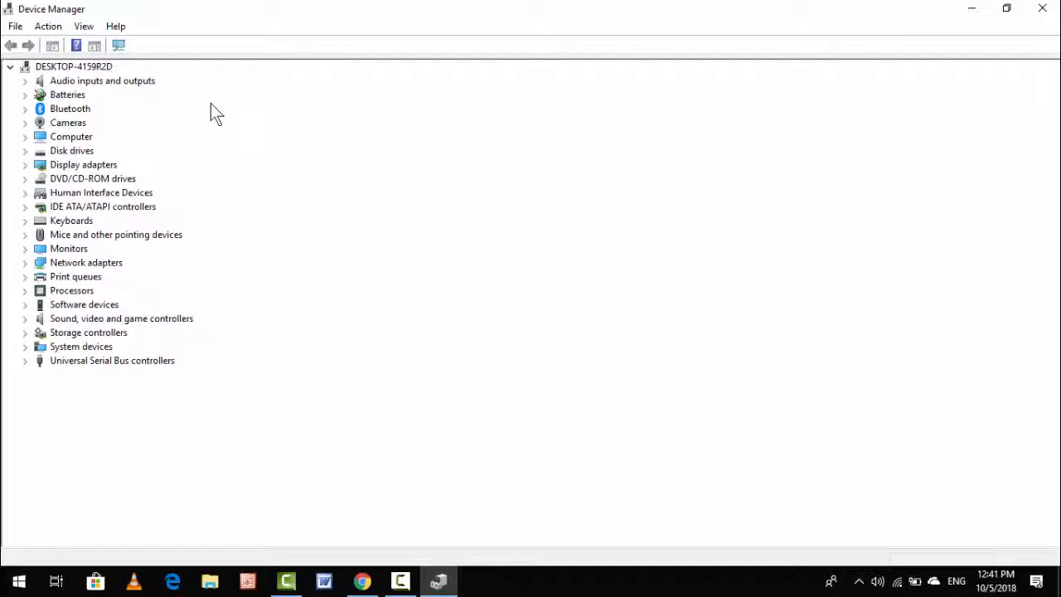
{"action": "mouse_move", "coordinate": [24, 123]}
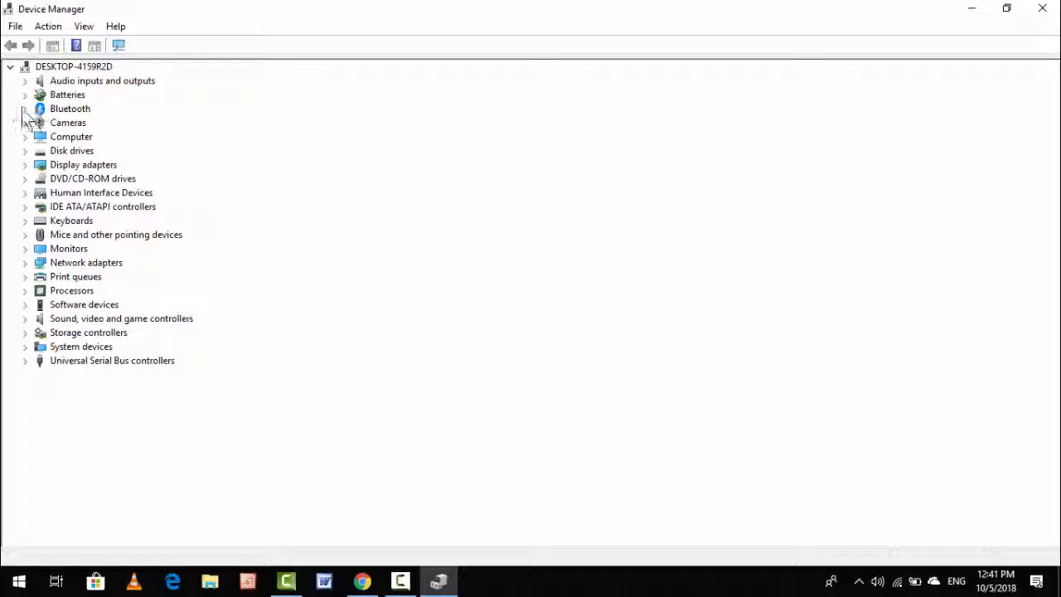
Step: Expand Bluetooth and bring up properties of the Intel(R) Wireless Bluetooth(R) adapter
{"action": "left_click", "coordinate": [25, 109]}
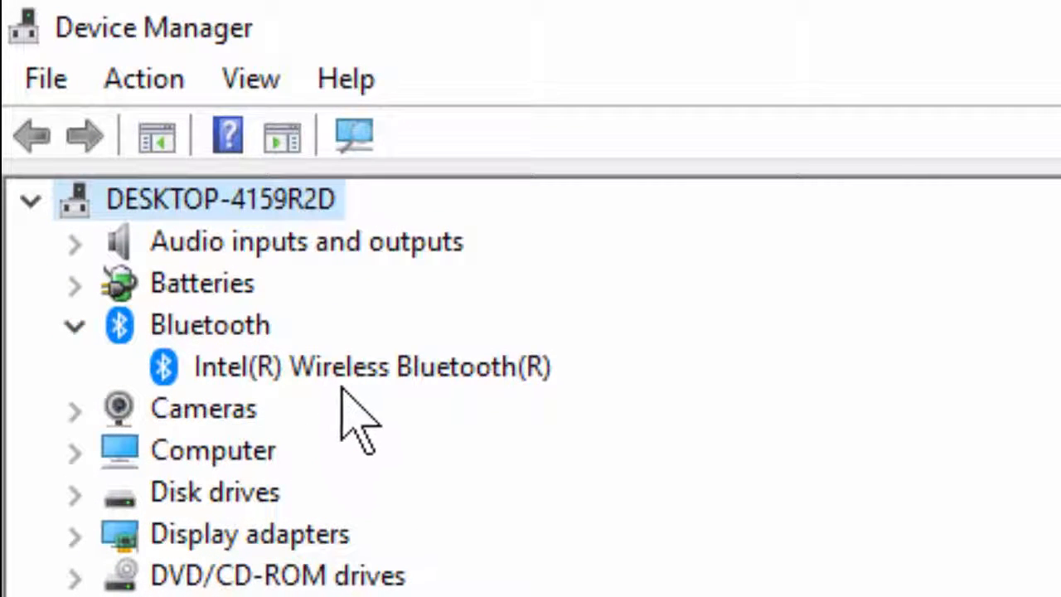
{"action": "double_click", "coordinate": [372, 366]}
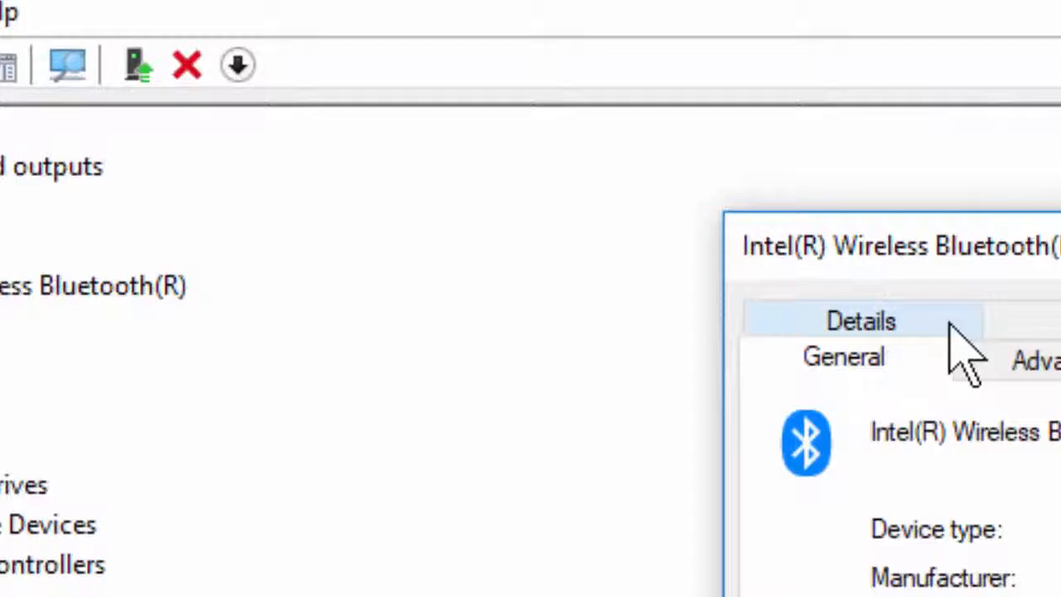
Step: Read First install date (5/25/2018) on the Details property list, then close the properties window
{"action": "left_click", "coordinate": [855, 322]}
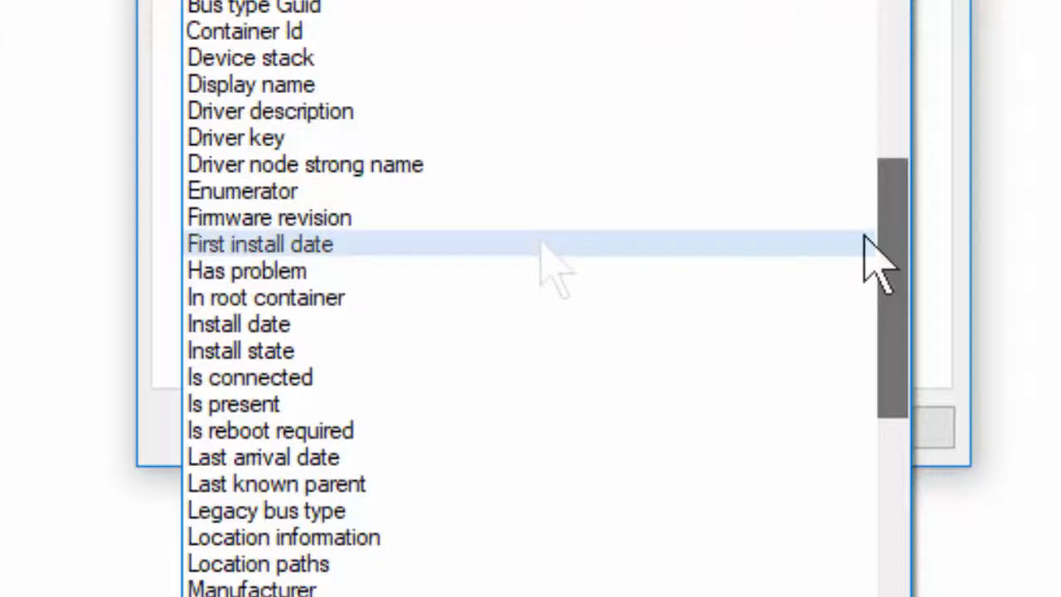
{"action": "left_click", "coordinate": [260, 244]}
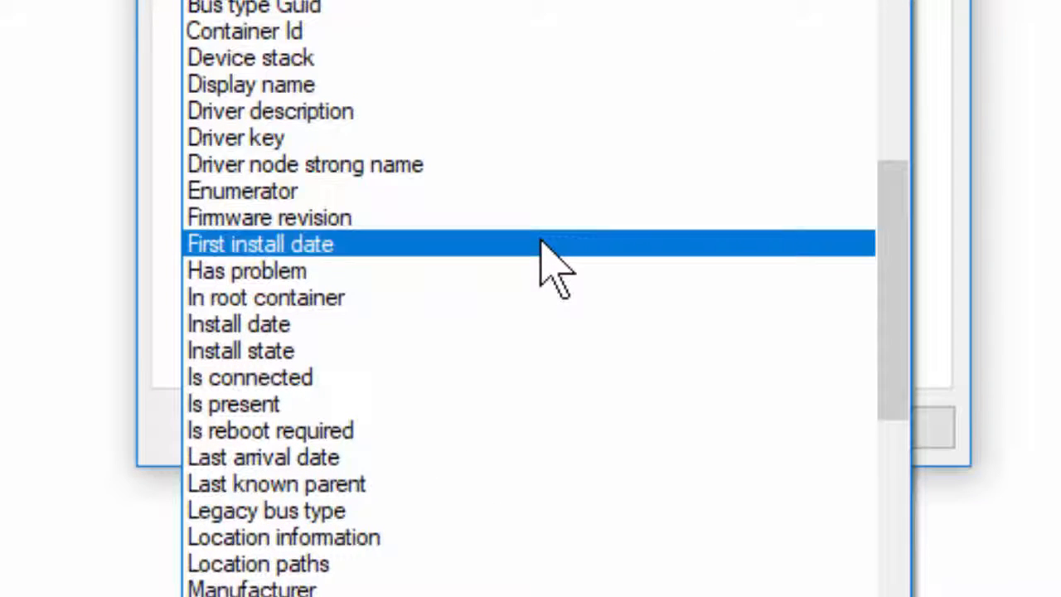
{"action": "left_click", "coordinate": [260, 242]}
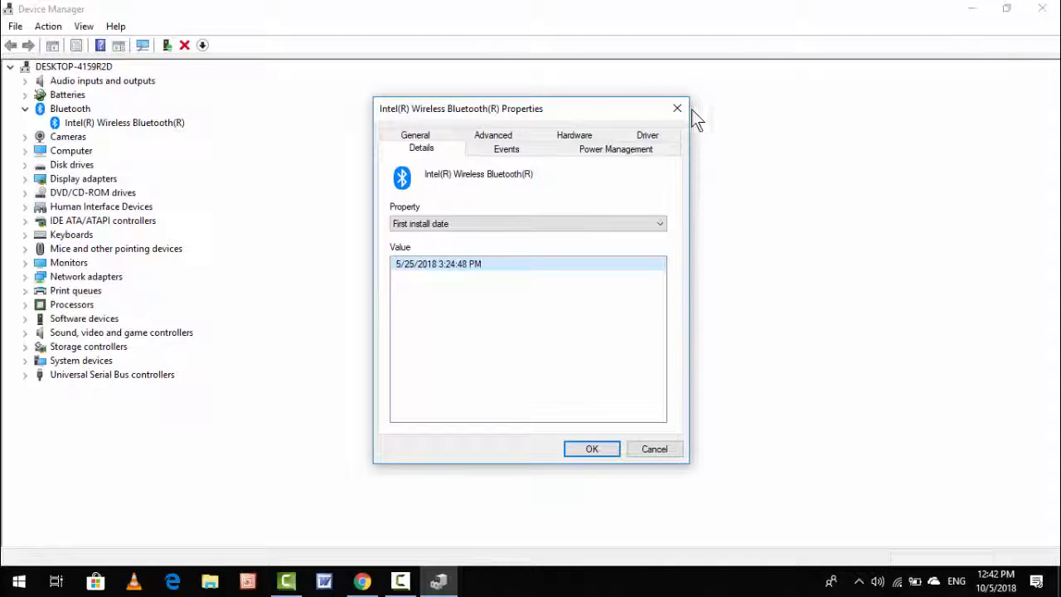
{"action": "left_click", "coordinate": [676, 107]}
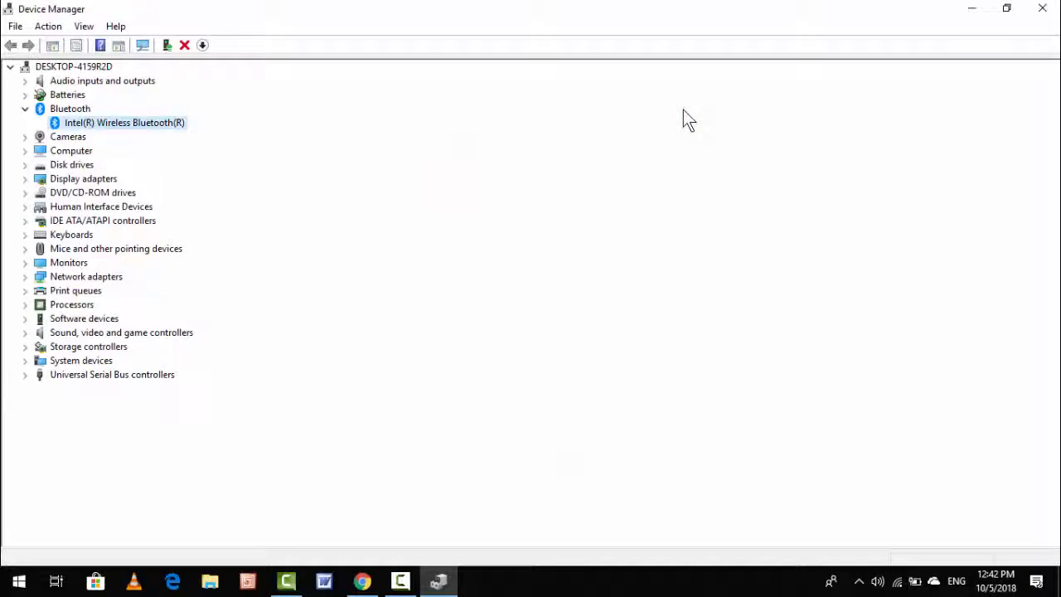
{"action": "mouse_move", "coordinate": [129, 122]}
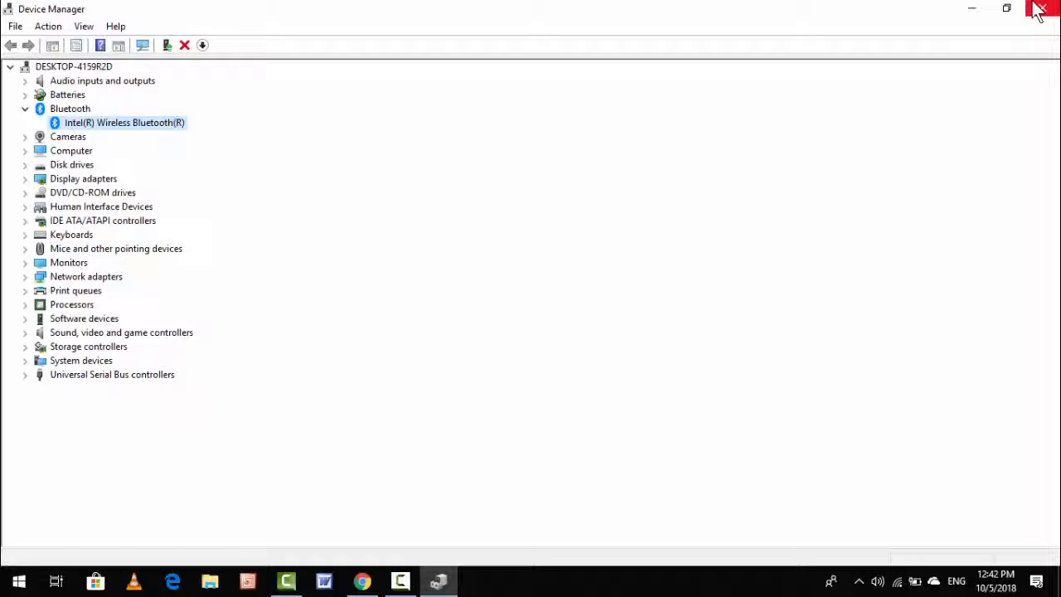
Step: Close Device Manager, returning to the bare Windows desktop
{"action": "left_click", "coordinate": [1042, 10]}
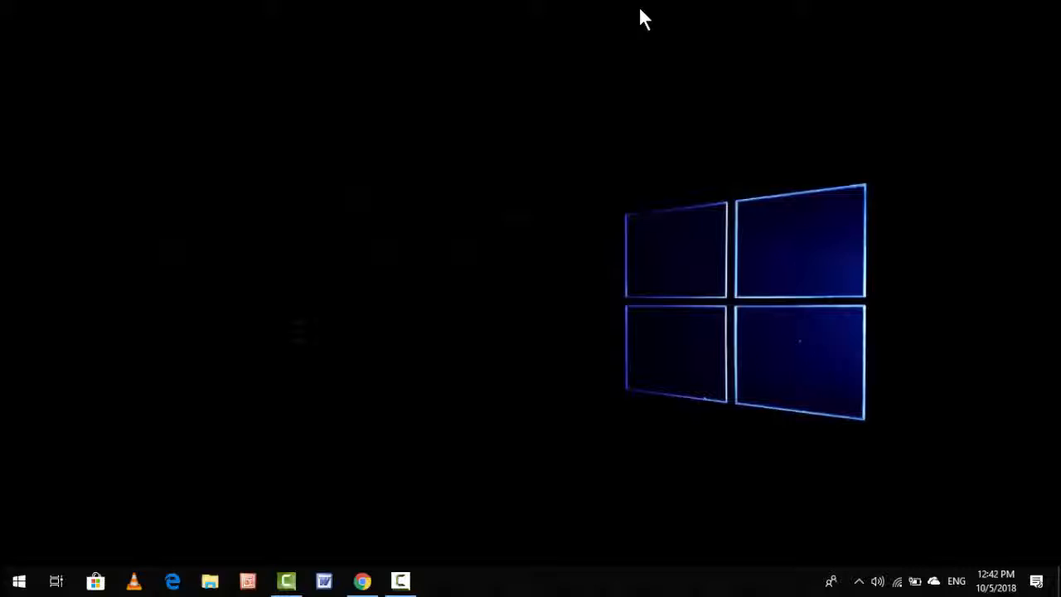